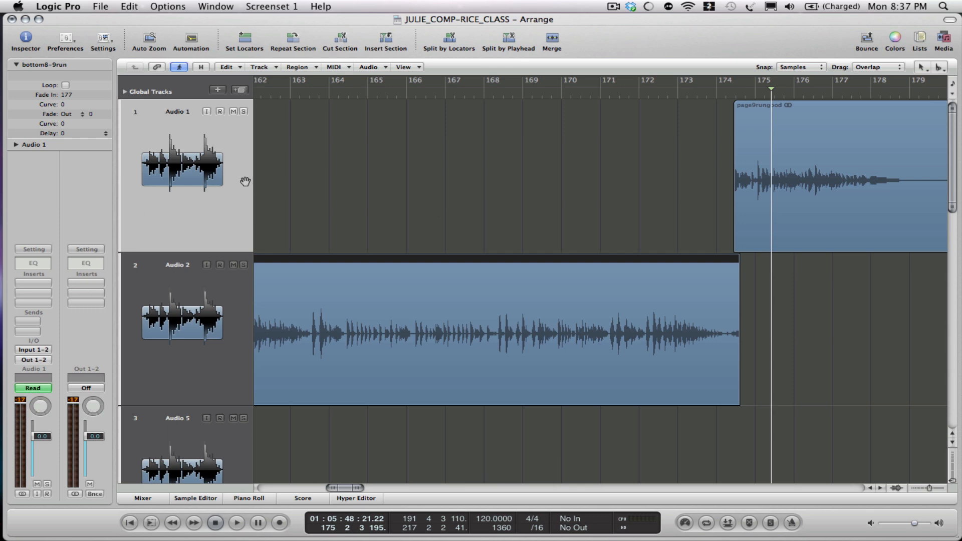
mouse_move(577, 173)
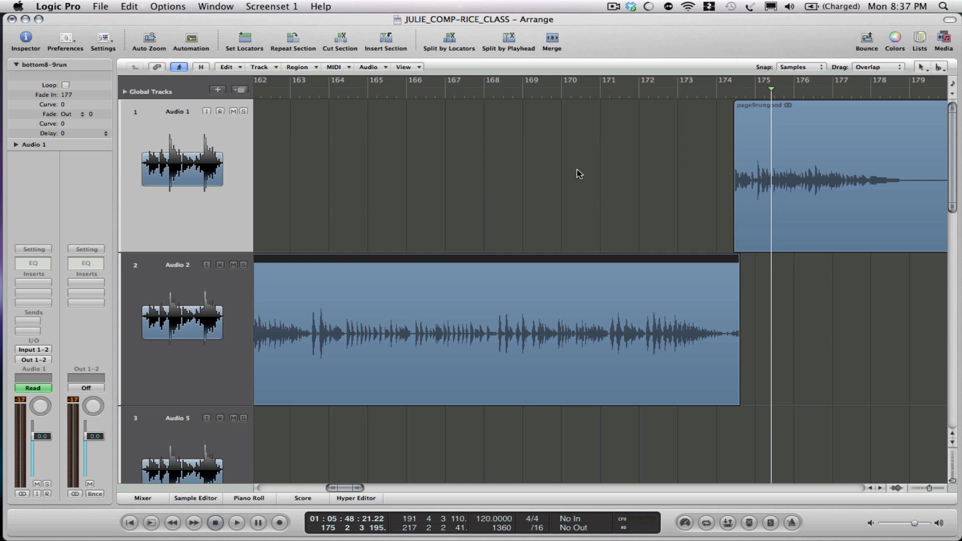
mouse_move(654, 180)
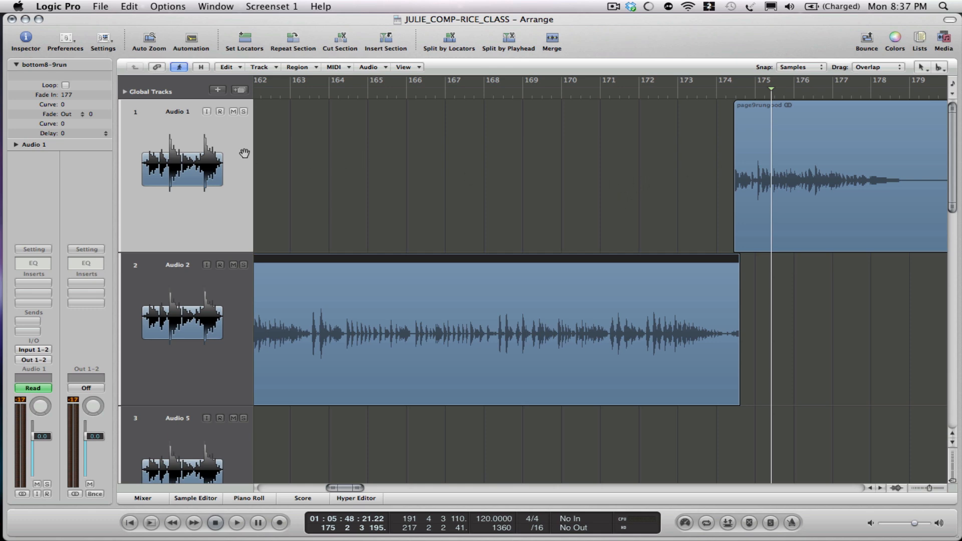
mouse_move(558, 162)
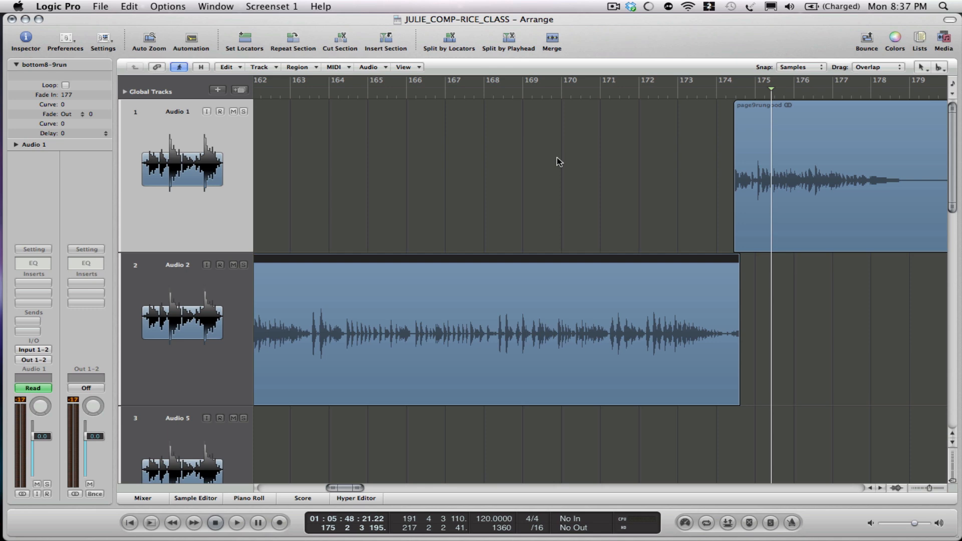
mouse_move(565, 160)
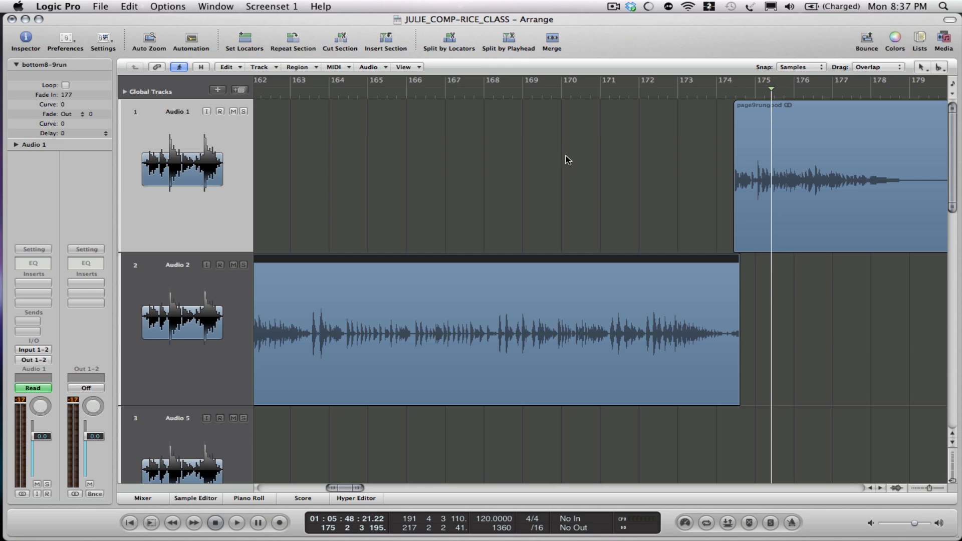
mouse_move(284, 156)
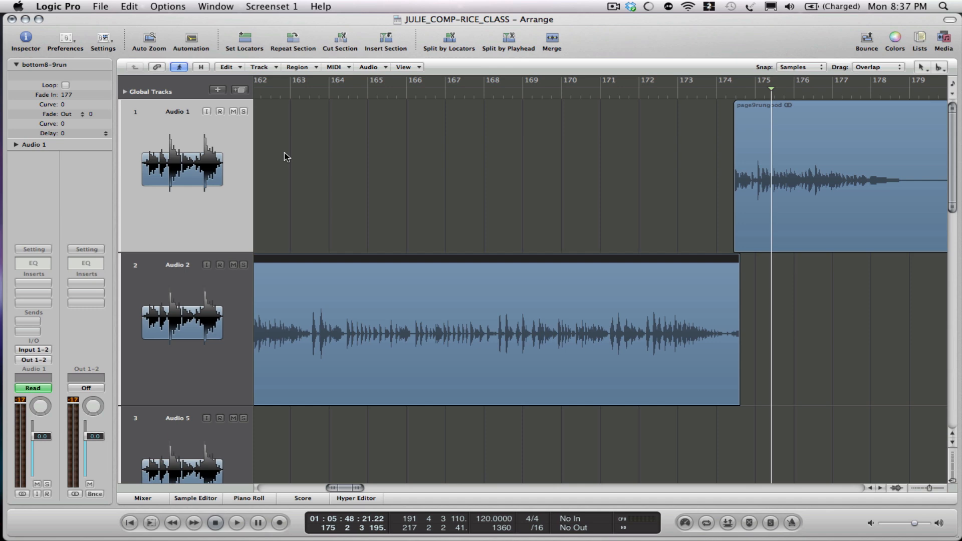
mouse_move(472, 167)
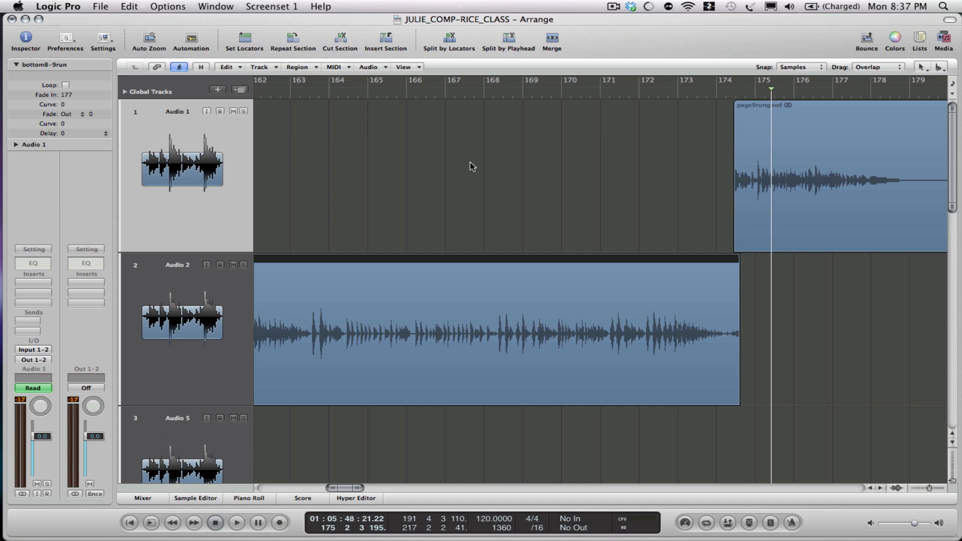
mouse_move(292, 334)
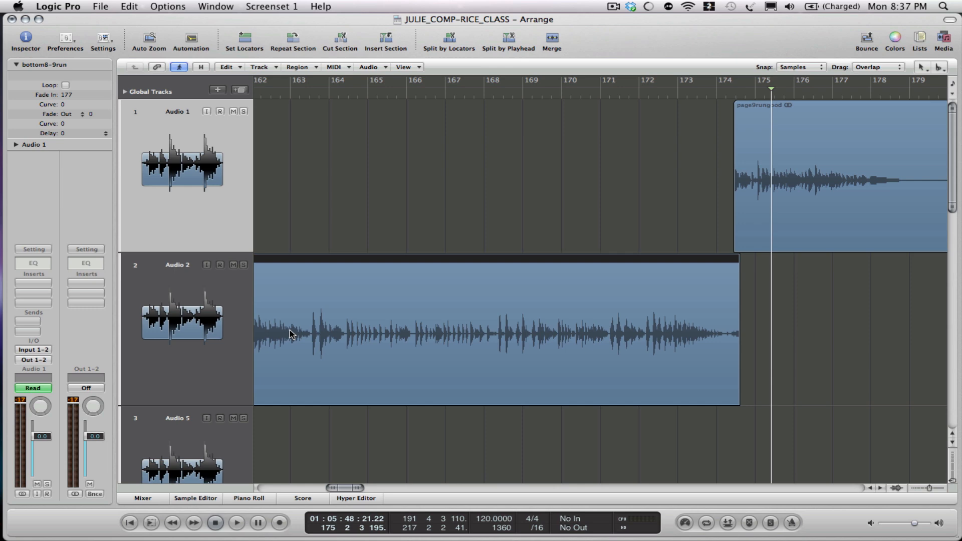
mouse_move(261, 164)
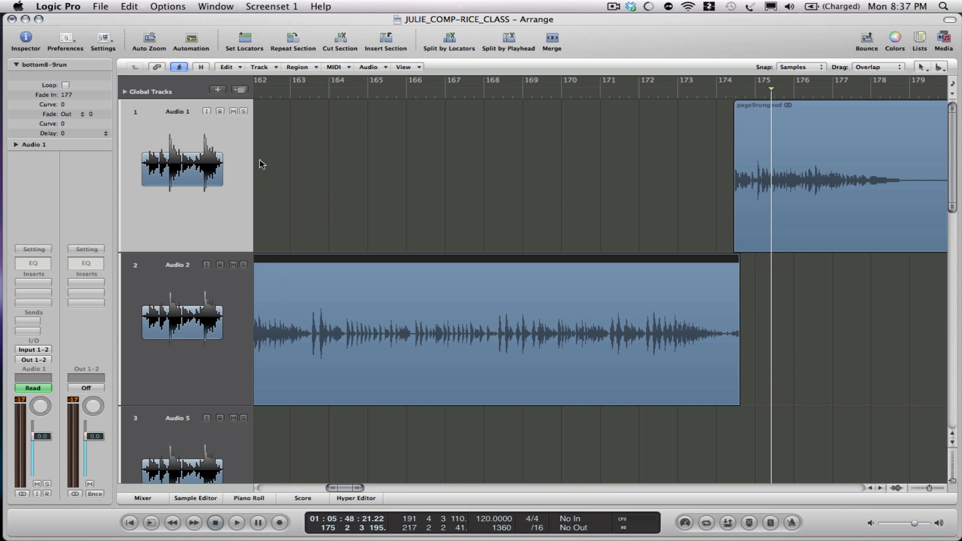
mouse_move(257, 156)
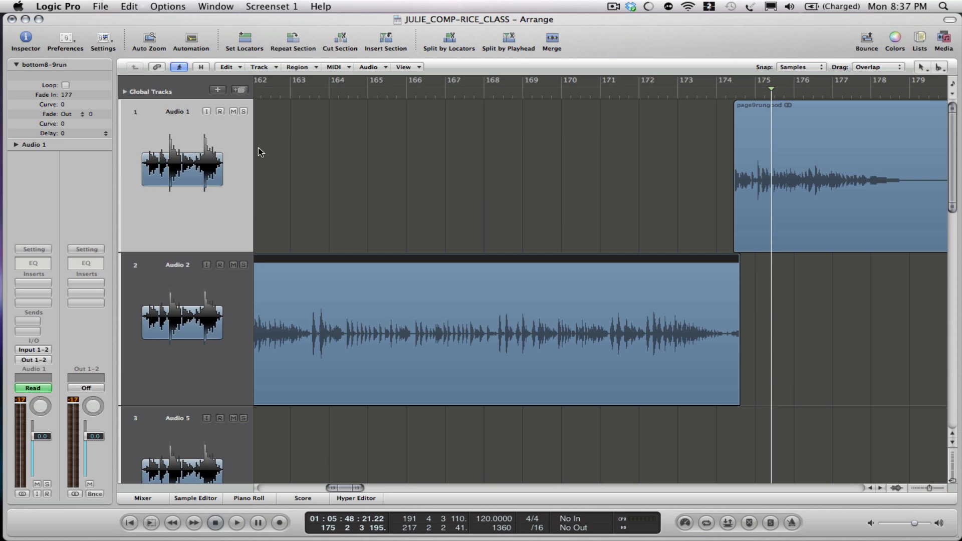
mouse_move(683, 111)
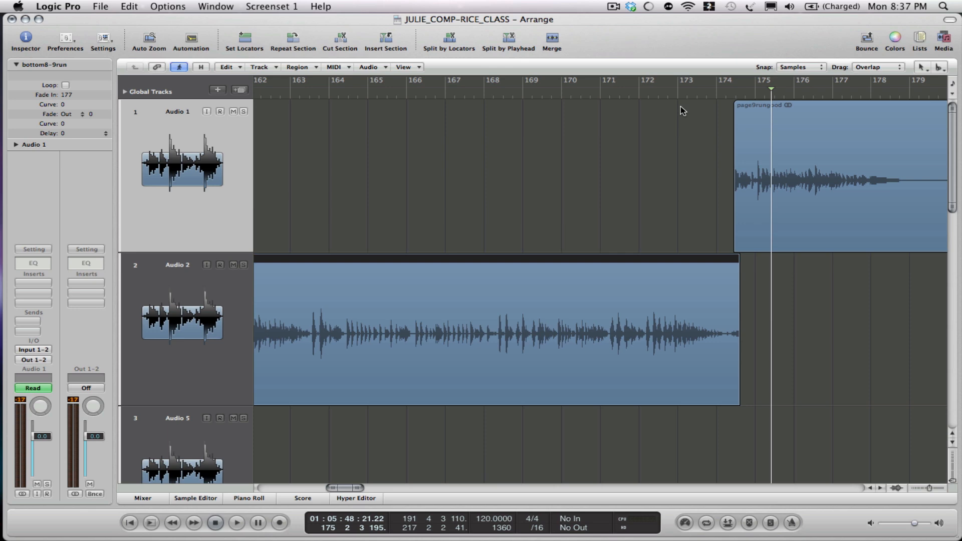
mouse_move(675, 108)
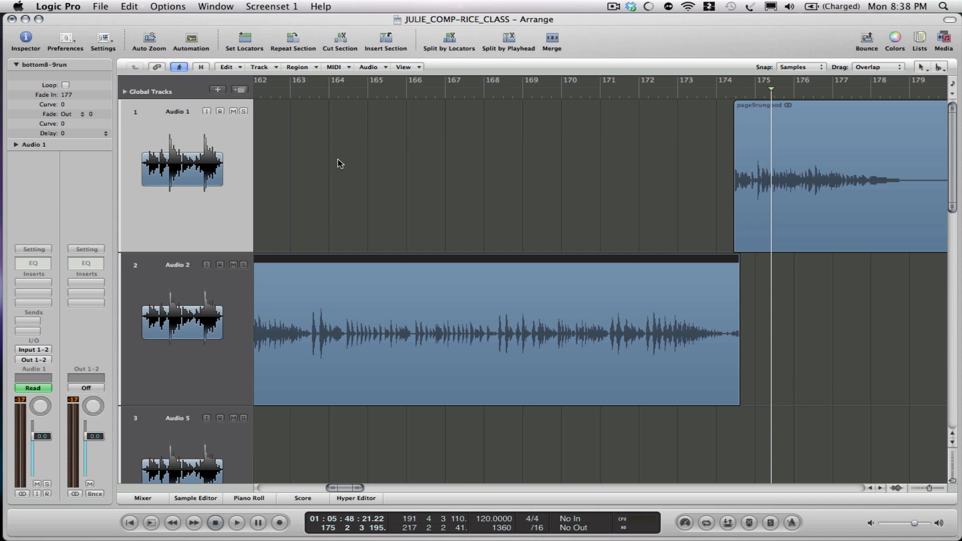
mouse_move(227, 198)
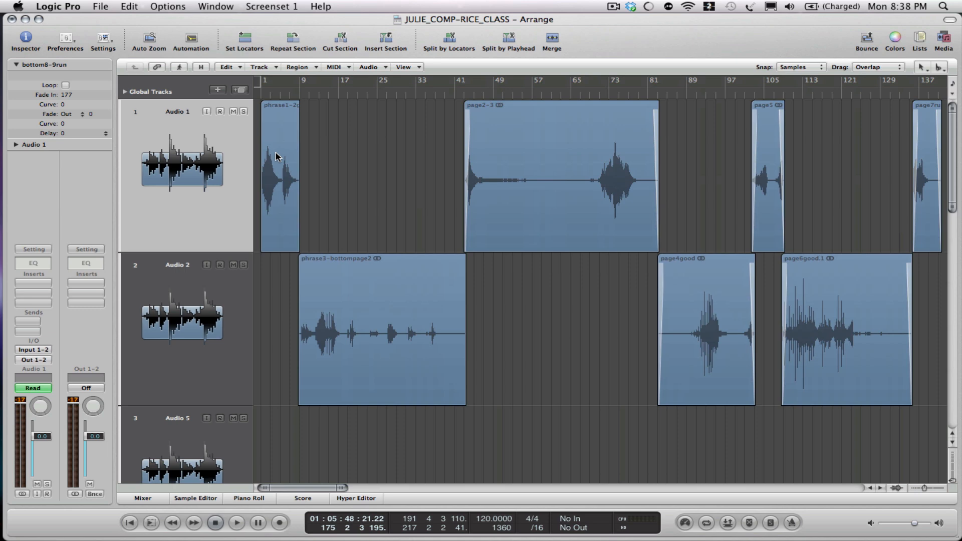
mouse_move(698, 301)
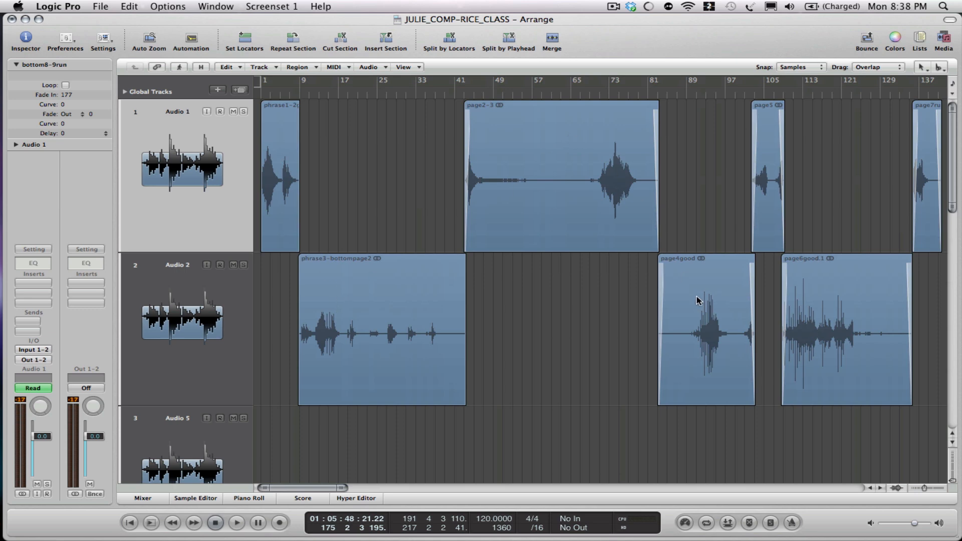
mouse_move(318, 276)
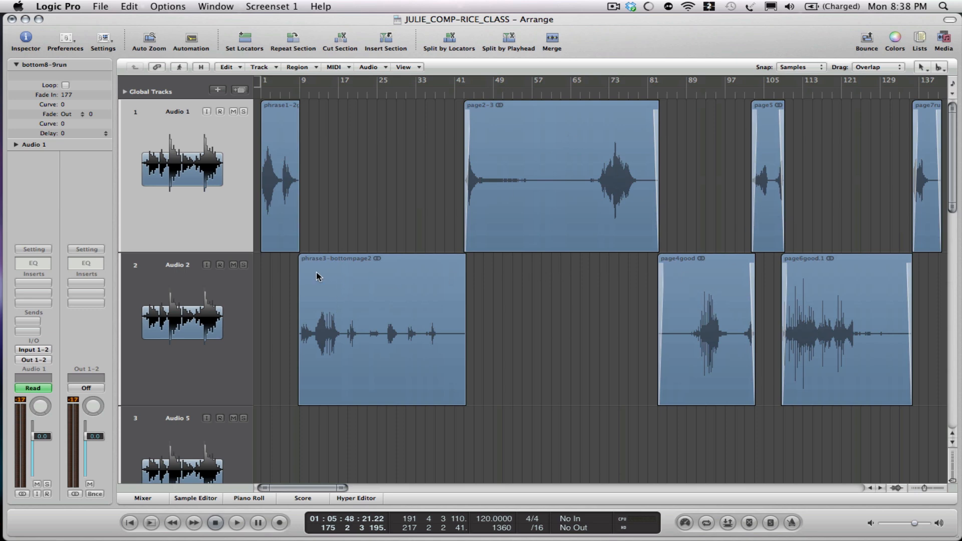
mouse_move(306, 315)
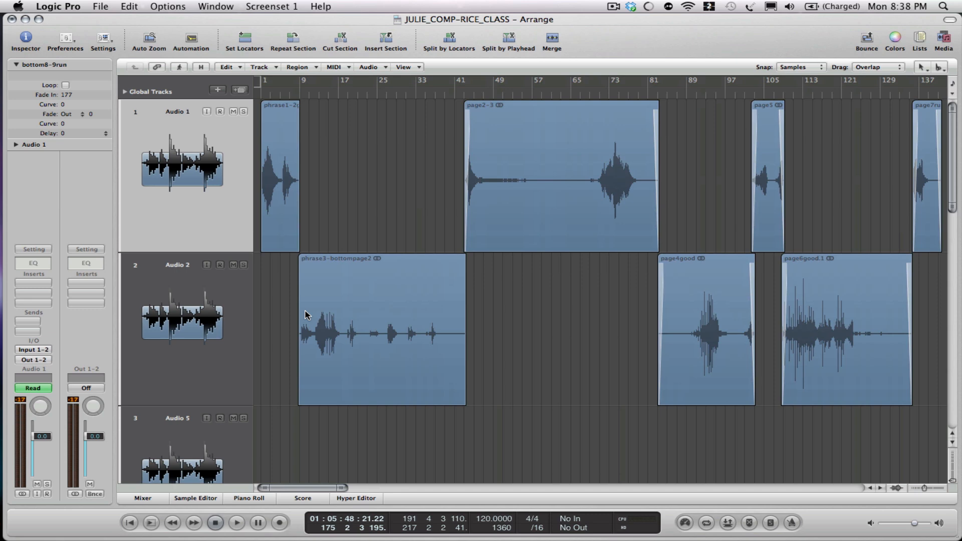
mouse_move(289, 139)
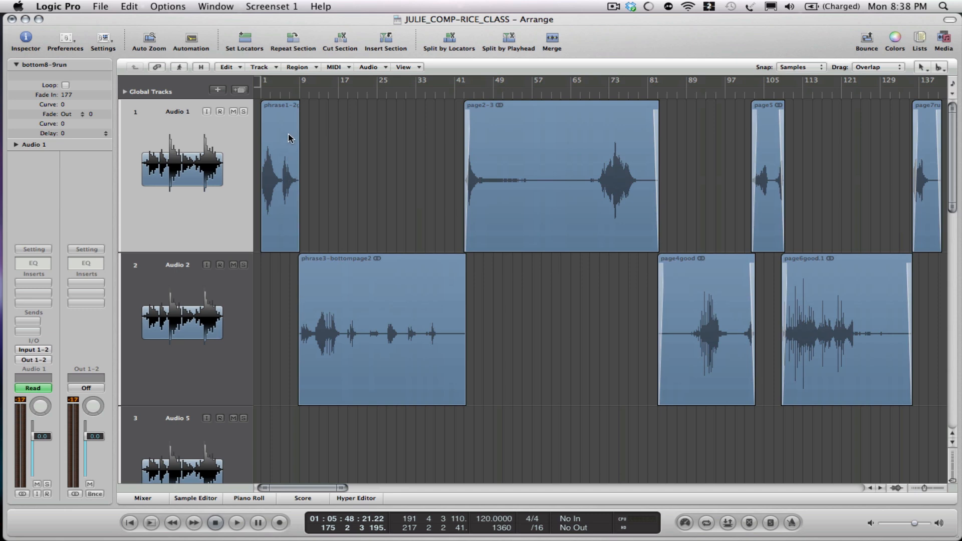
mouse_move(311, 255)
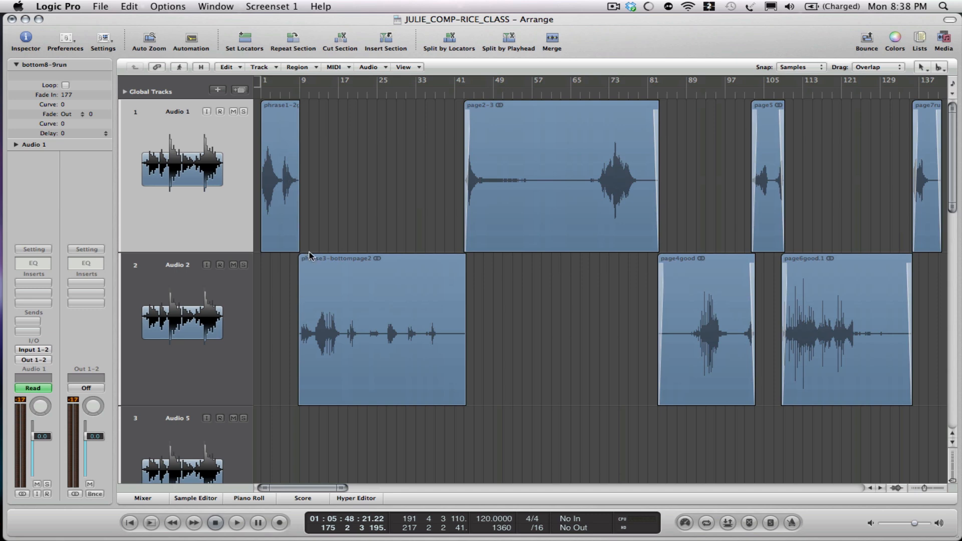
mouse_move(300, 223)
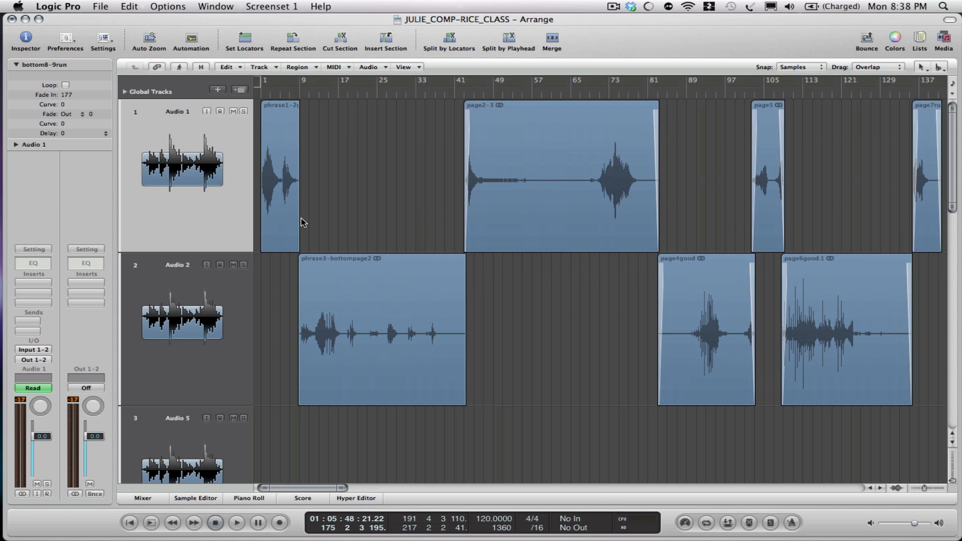
Scroll the Arrange area right toward the later bars of the alternating piano regions.
scroll("right", 3)
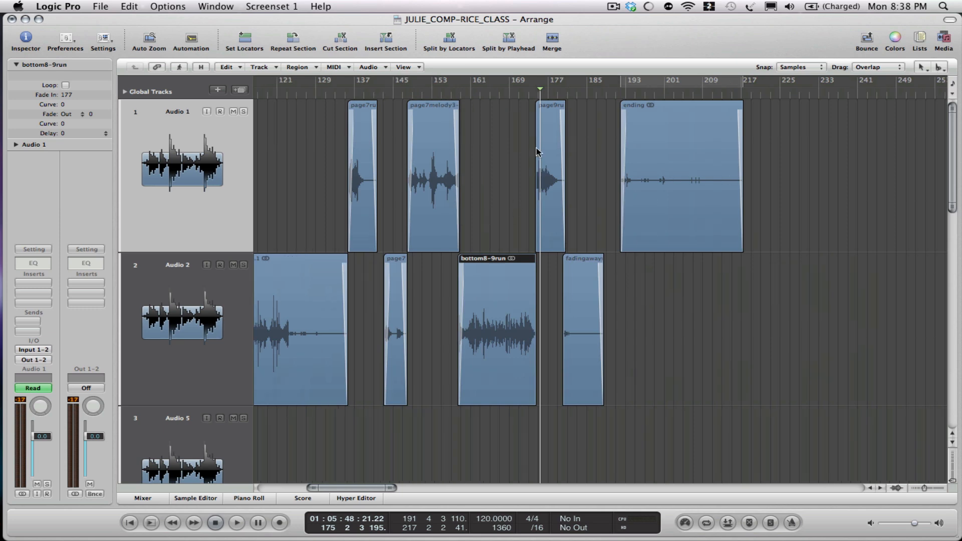
mouse_move(532, 101)
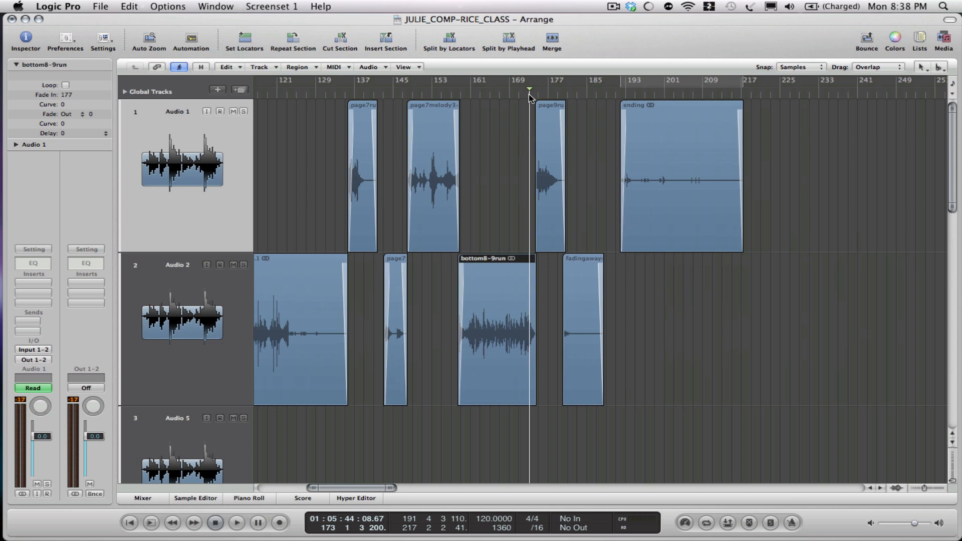
mouse_move(514, 223)
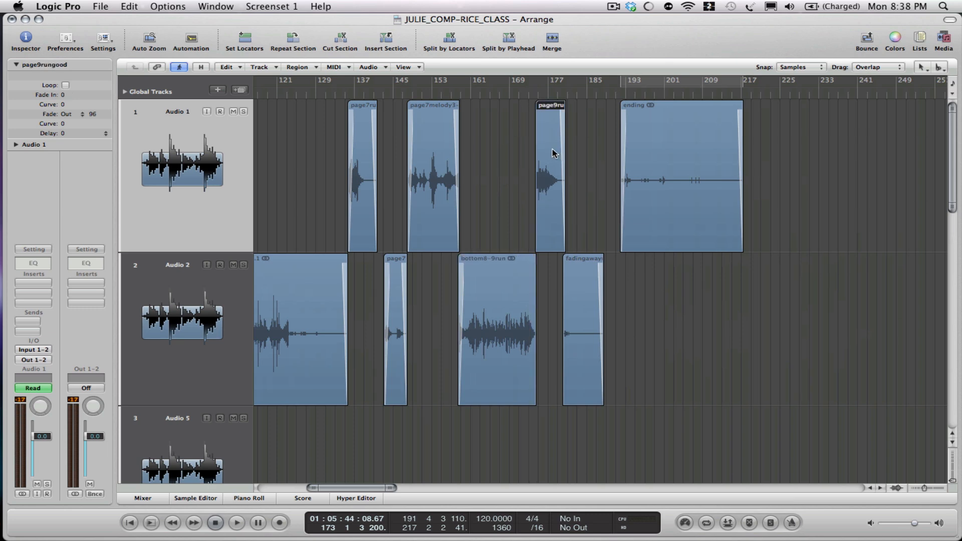
Place the playhead in the bar ruler near bar 173 at the start of page9rungood.
left_click(529, 89)
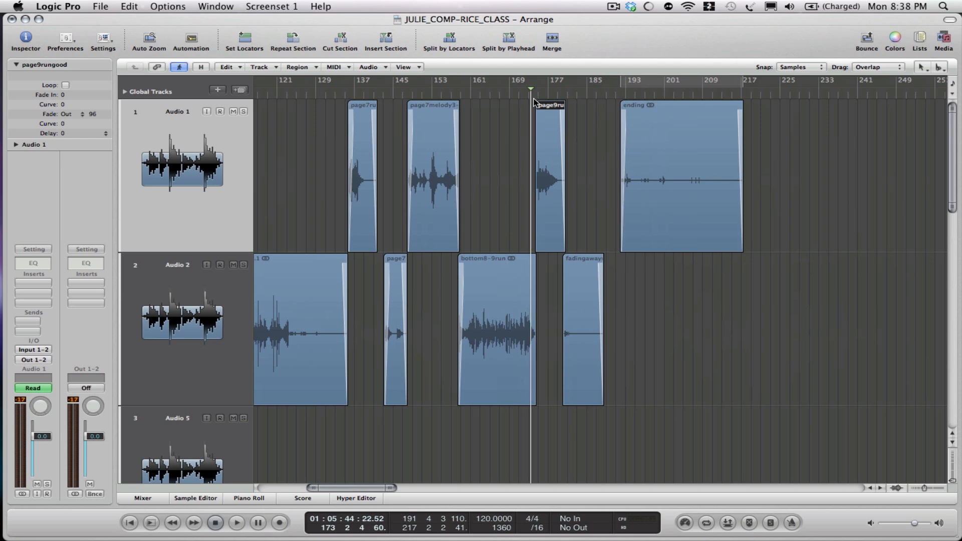
mouse_move(532, 98)
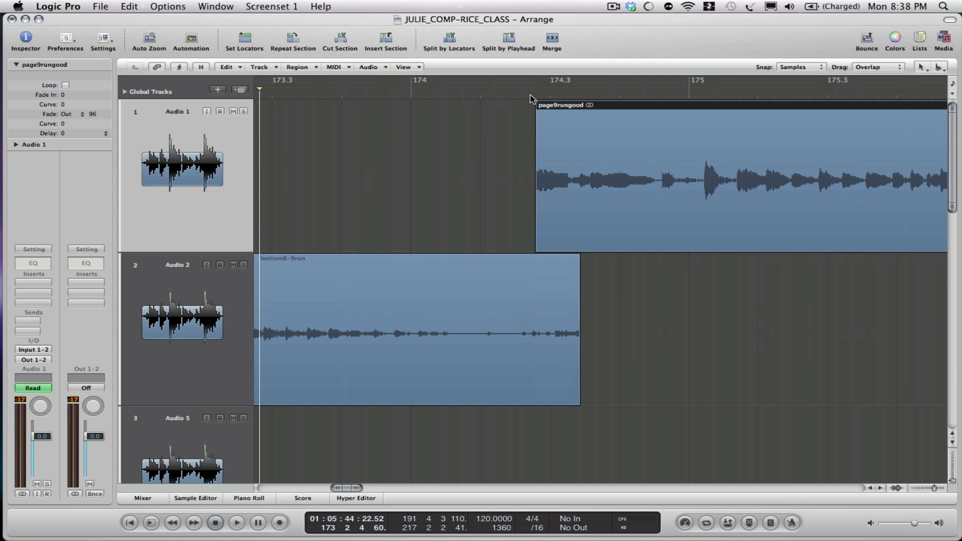
mouse_move(550, 183)
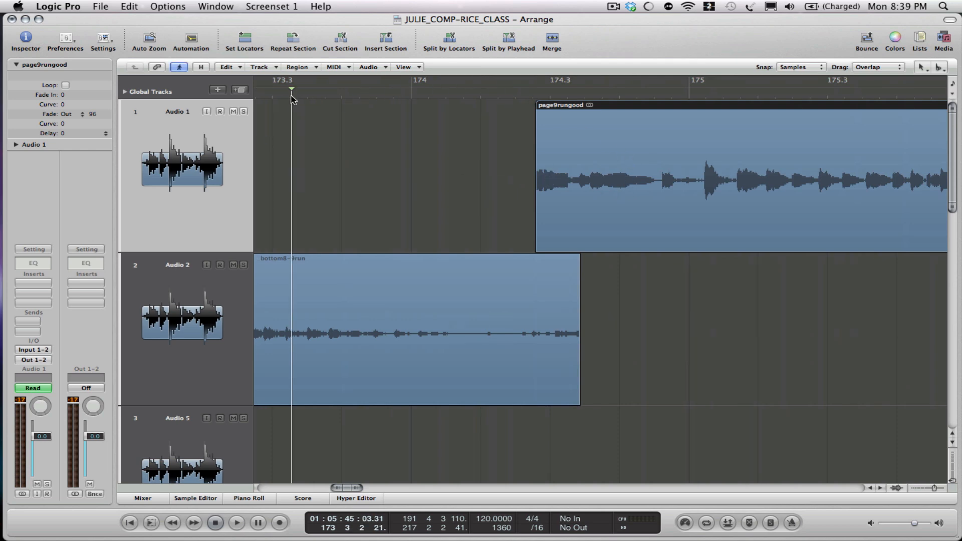
left_click(235, 526)
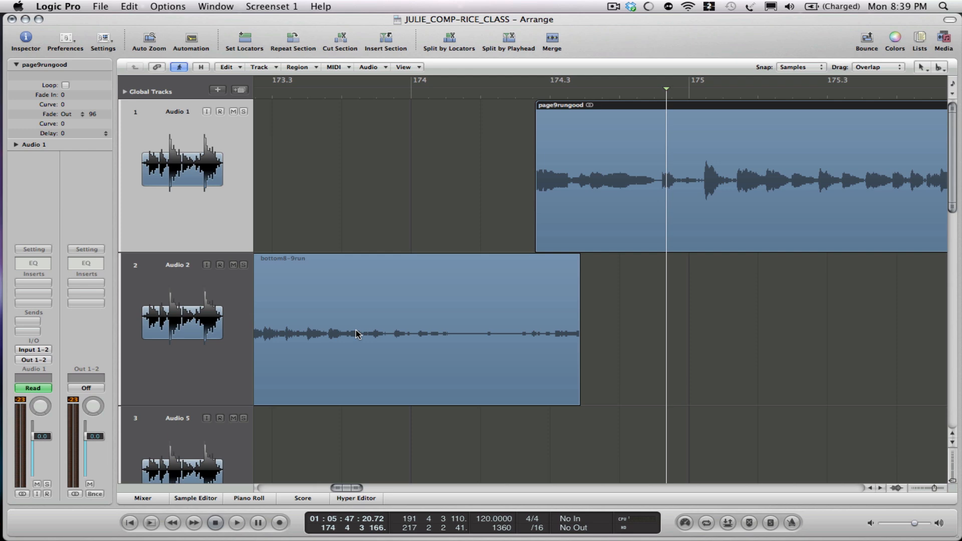
mouse_move(564, 186)
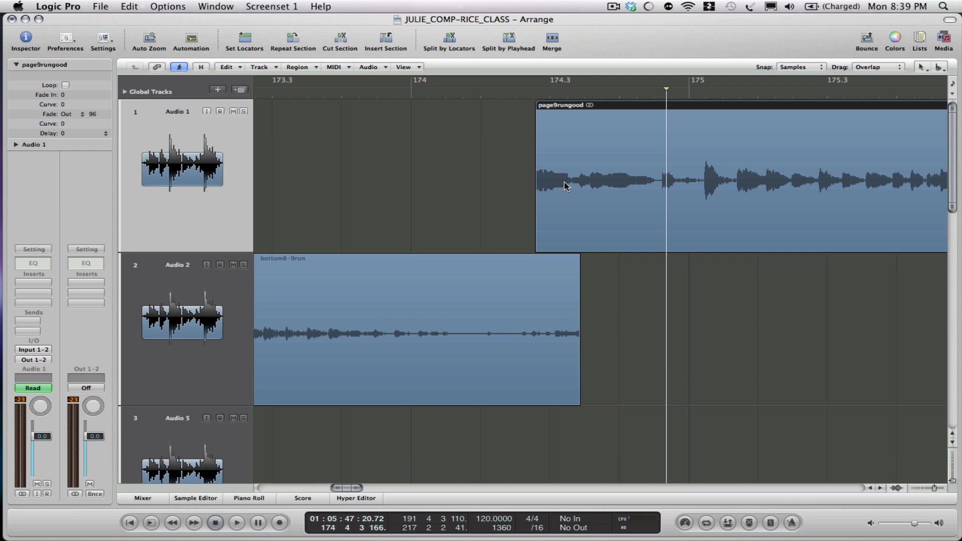
mouse_move(548, 184)
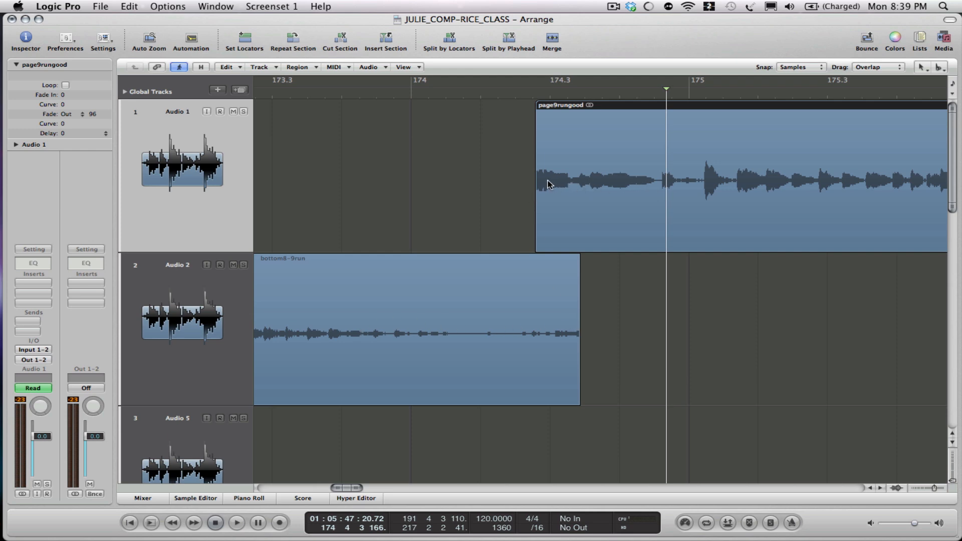
mouse_move(290, 105)
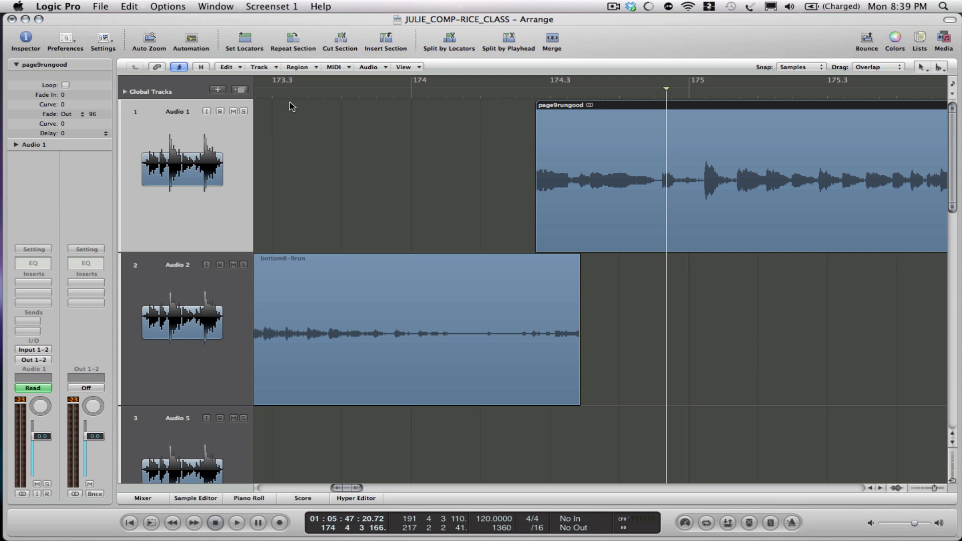
left_click(235, 526)
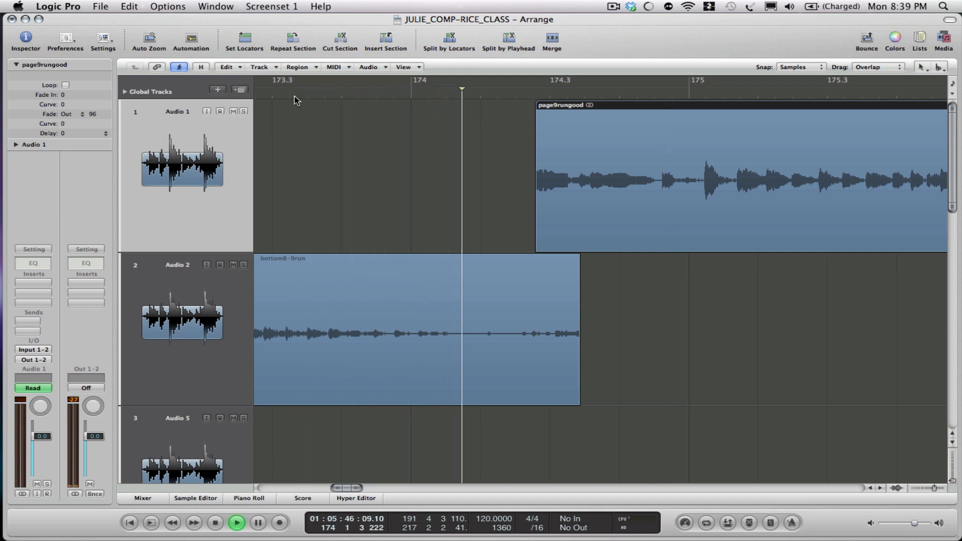
left_click(215, 526)
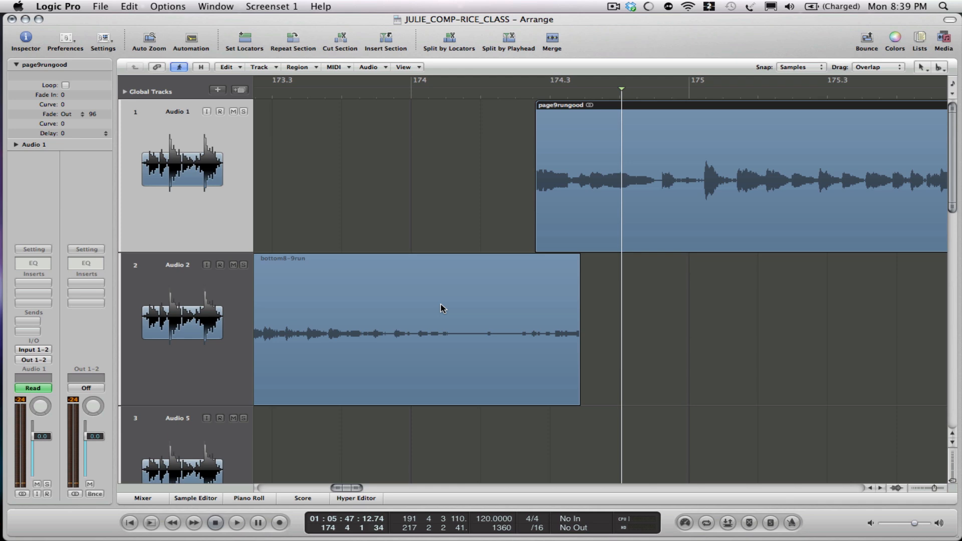
mouse_move(512, 269)
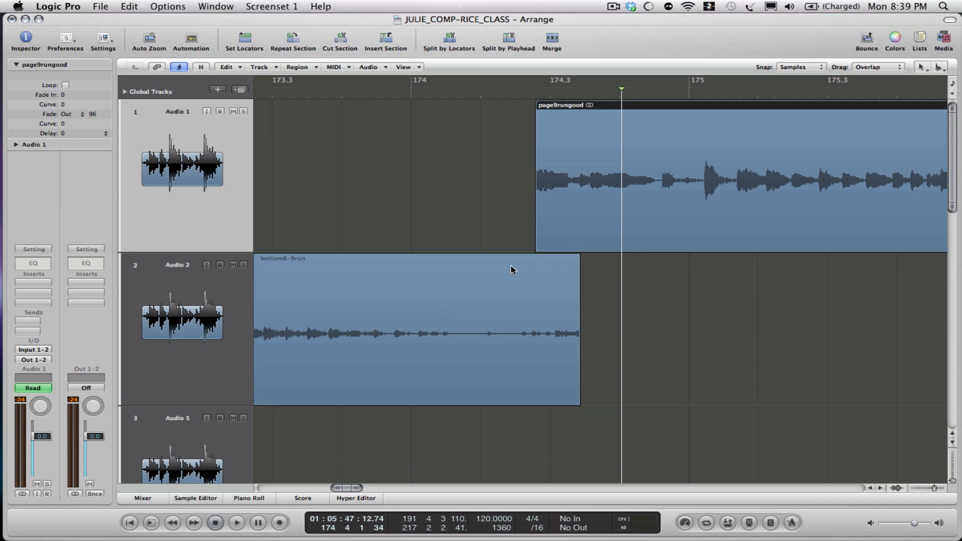
mouse_move(545, 262)
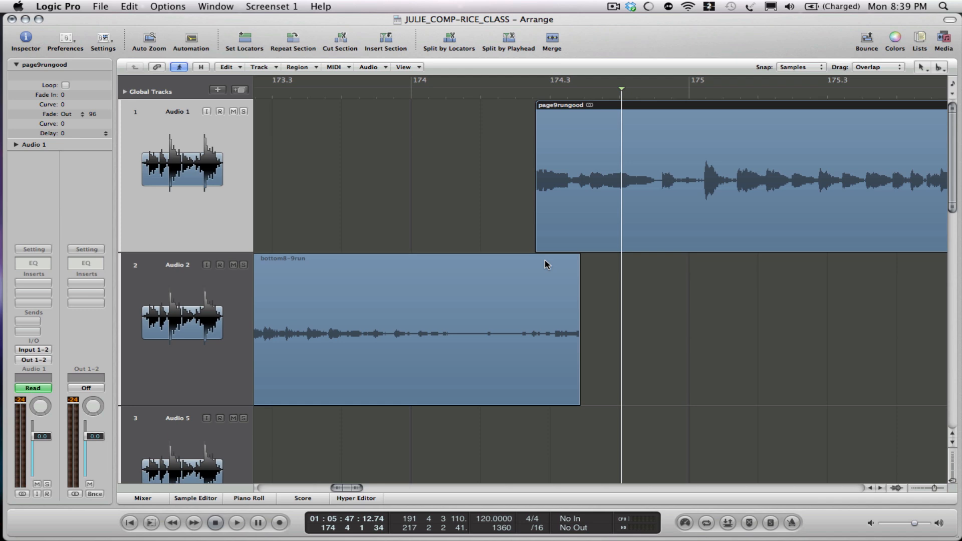
Select the bottom8-9run region on Audio 2 so its fades show in the Region Inspector.
left_click(416, 257)
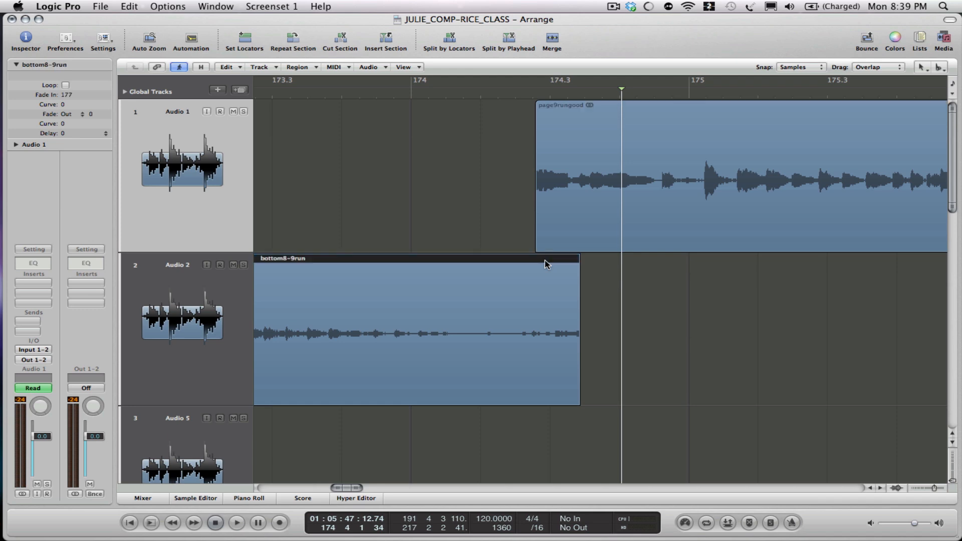
mouse_move(545, 250)
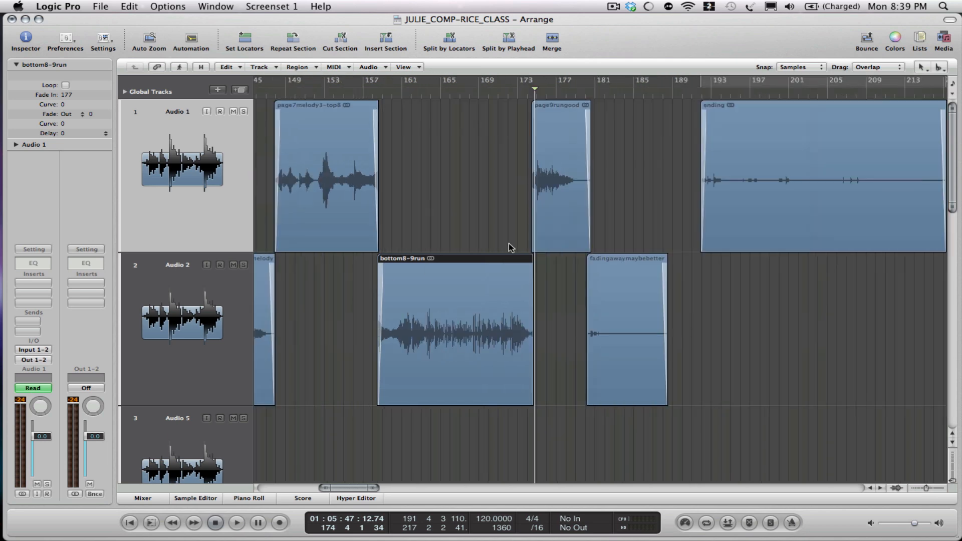
mouse_move(515, 247)
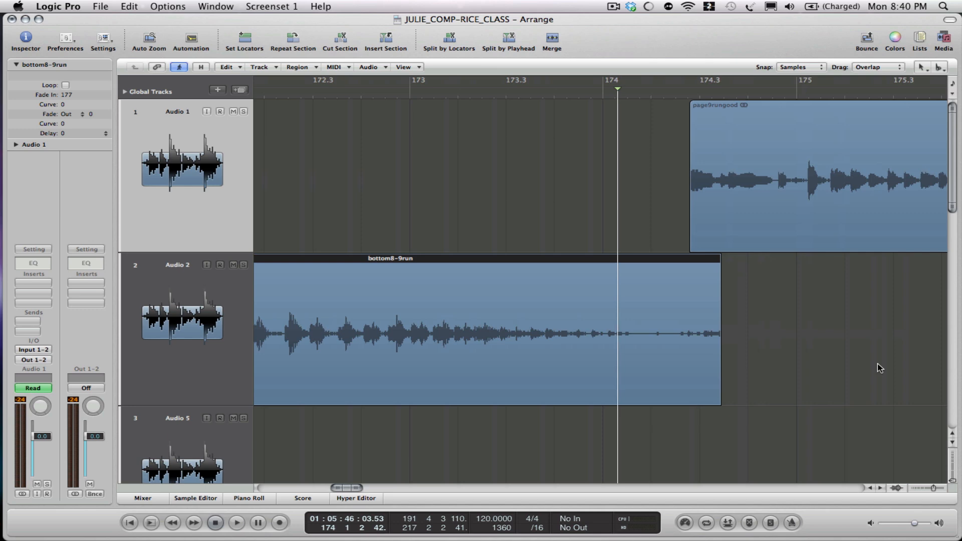
mouse_move(717, 269)
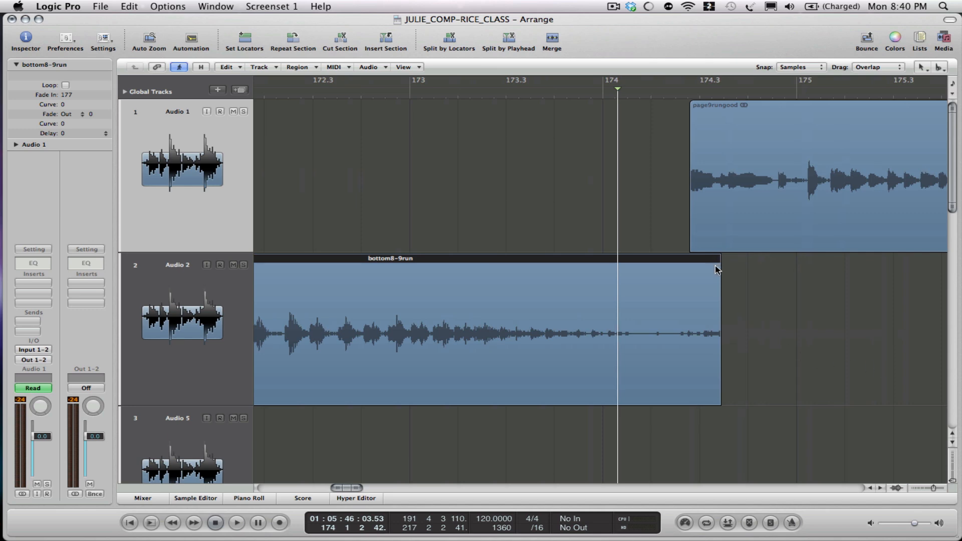
mouse_move(88, 117)
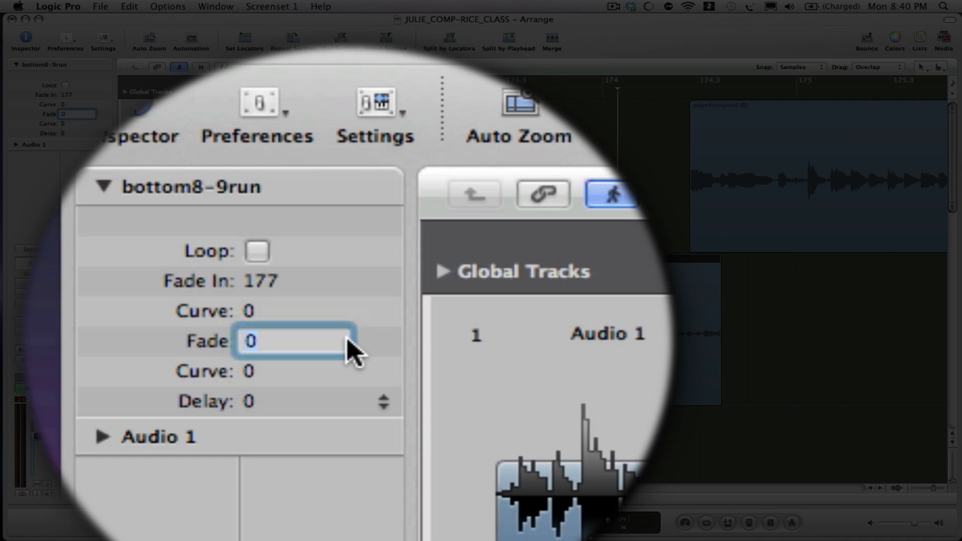
Set the Fade Out of bottom8-9run to 20 and confirm it.
type("20")
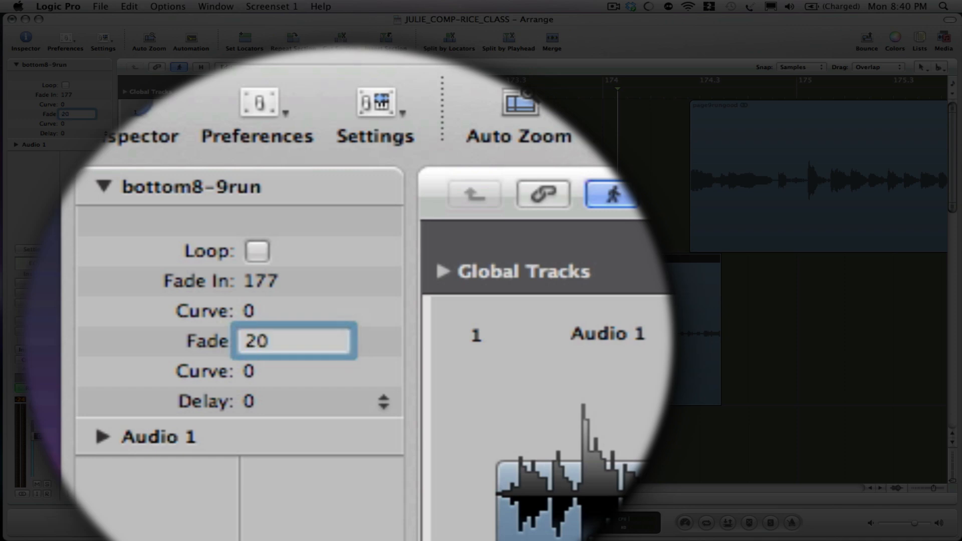
left_click(293, 341)
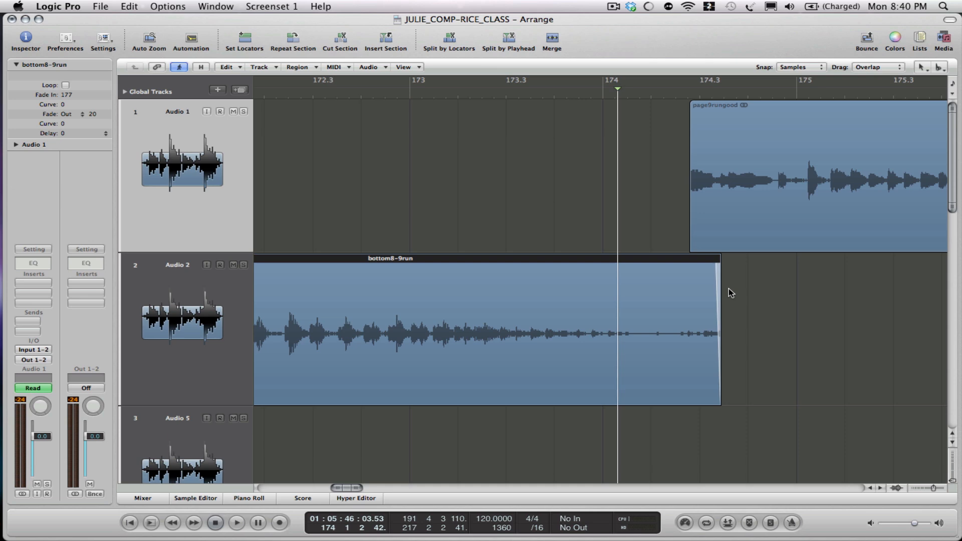
mouse_move(692, 207)
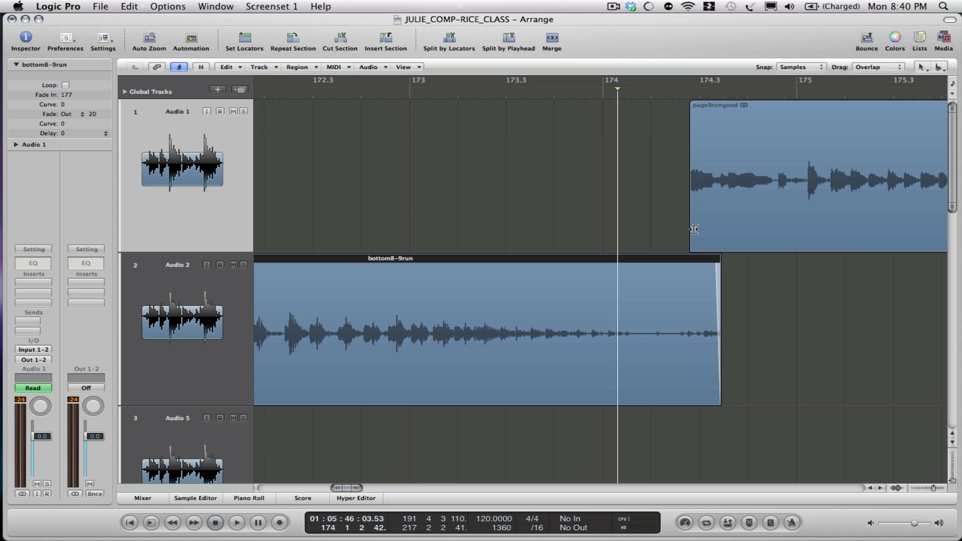
mouse_move(709, 187)
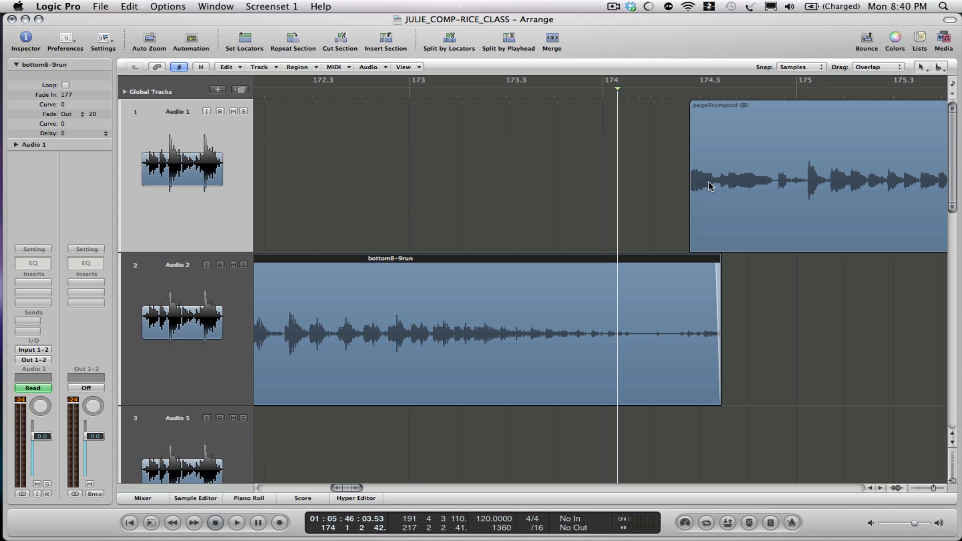
mouse_move(714, 293)
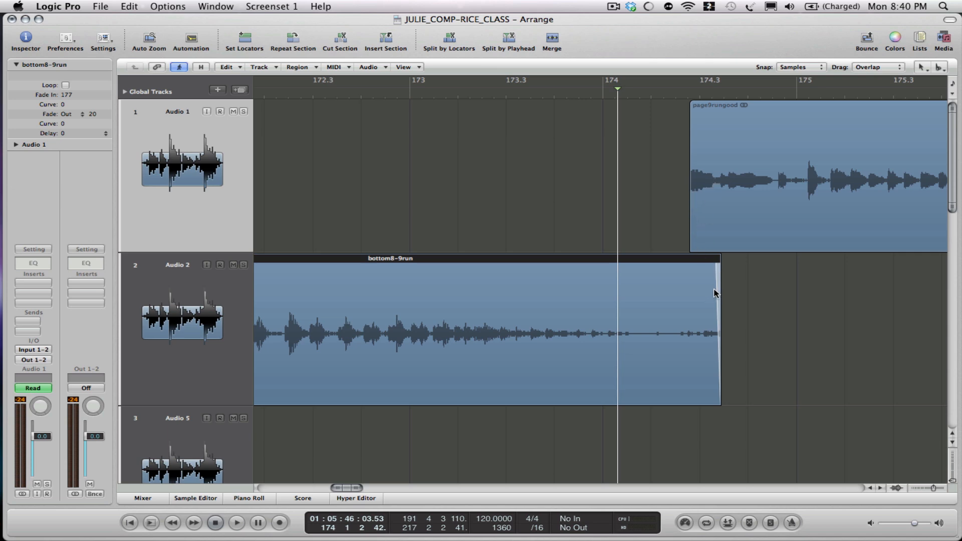
mouse_move(864, 186)
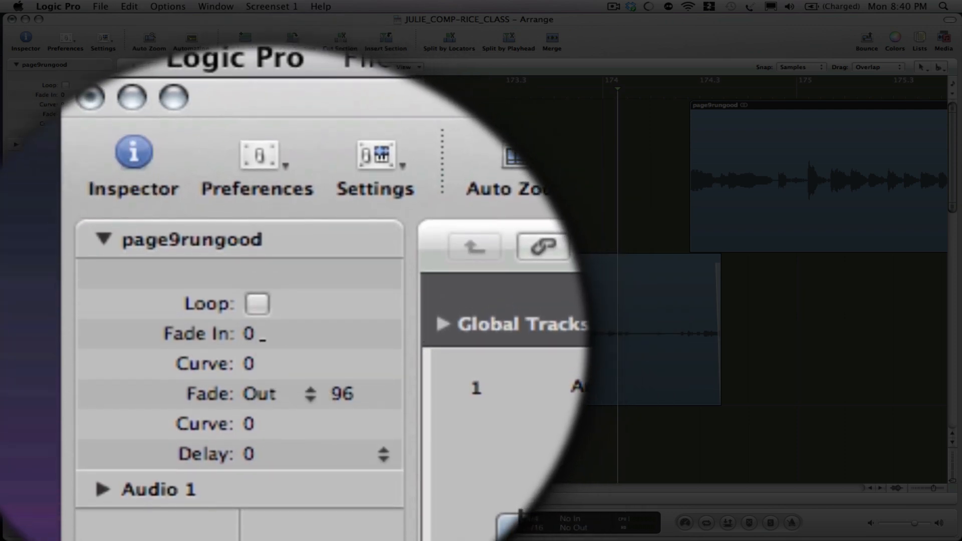
Enter a Fade In of 300 for page9rungood to crossfade over the overlap.
left_click(263, 333)
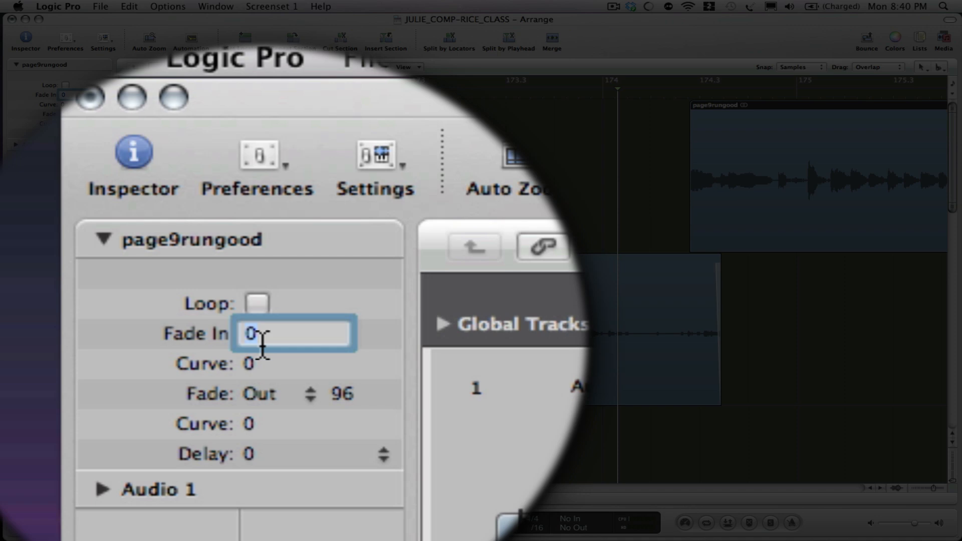
type("300")
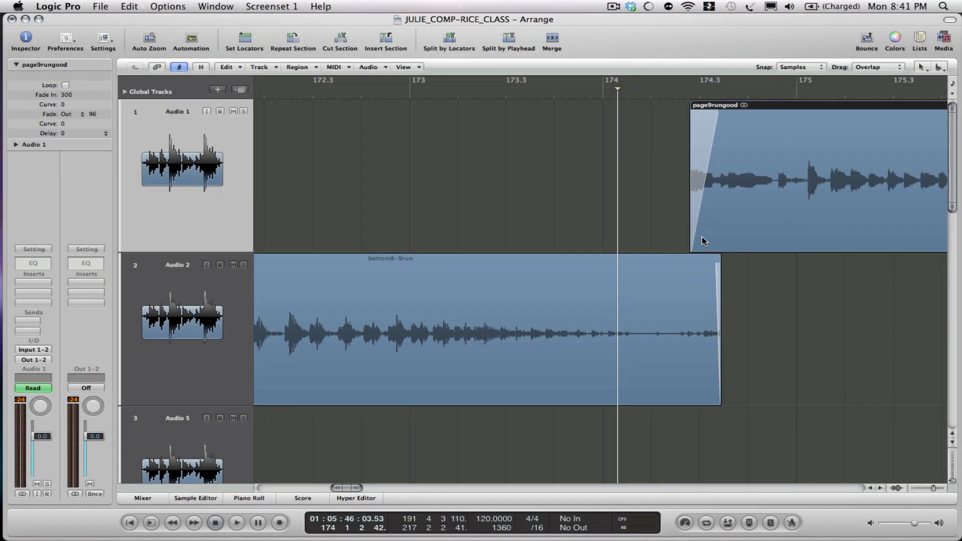
left_click(444, 92)
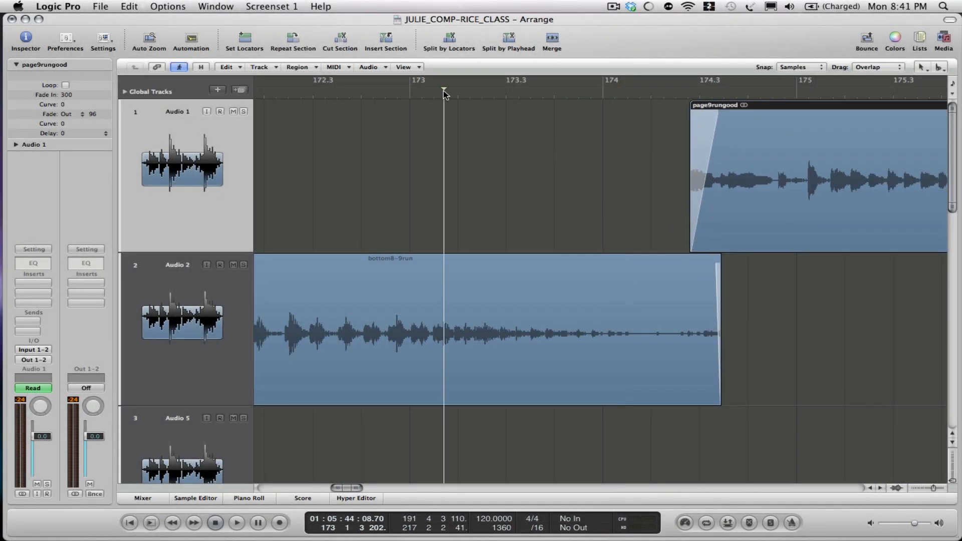
left_click(236, 523)
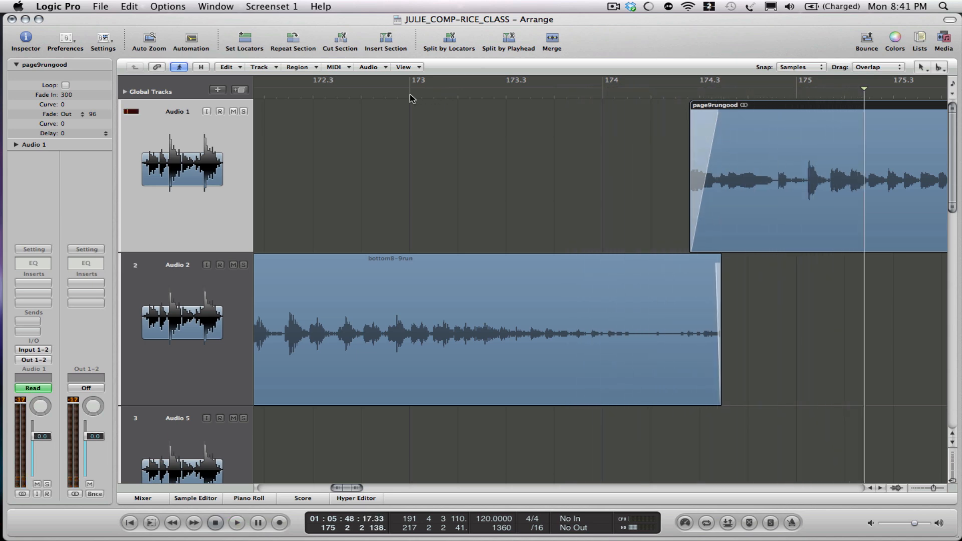
left_click(236, 523)
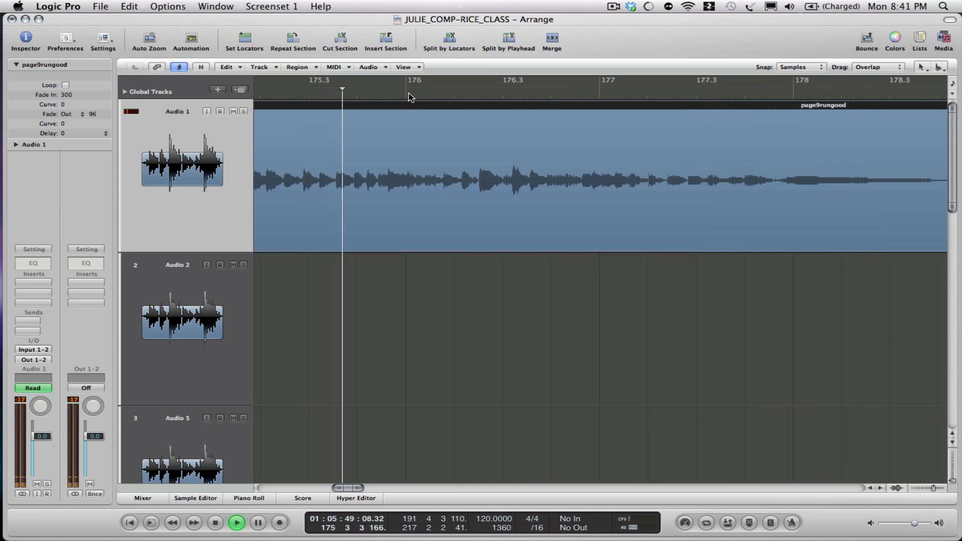
left_click(235, 526)
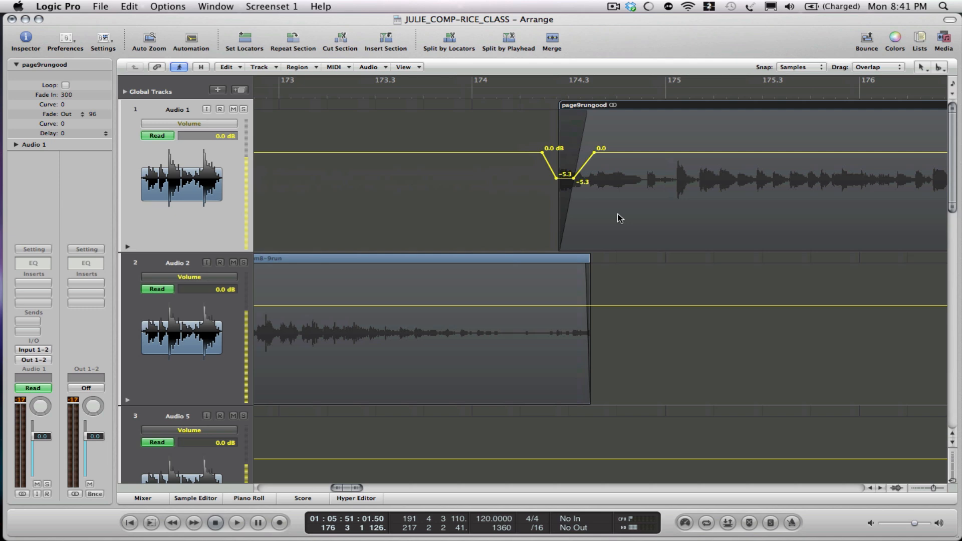
mouse_move(570, 187)
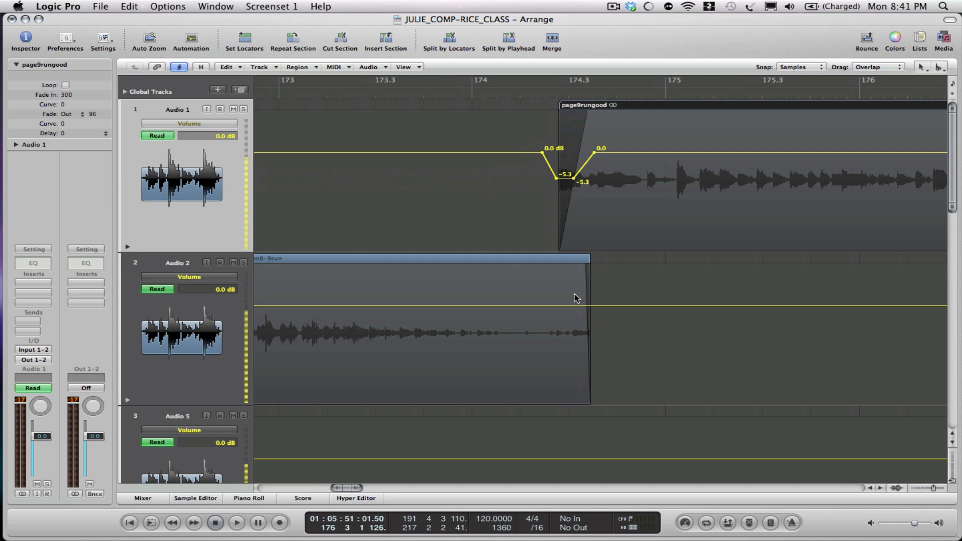
mouse_move(584, 227)
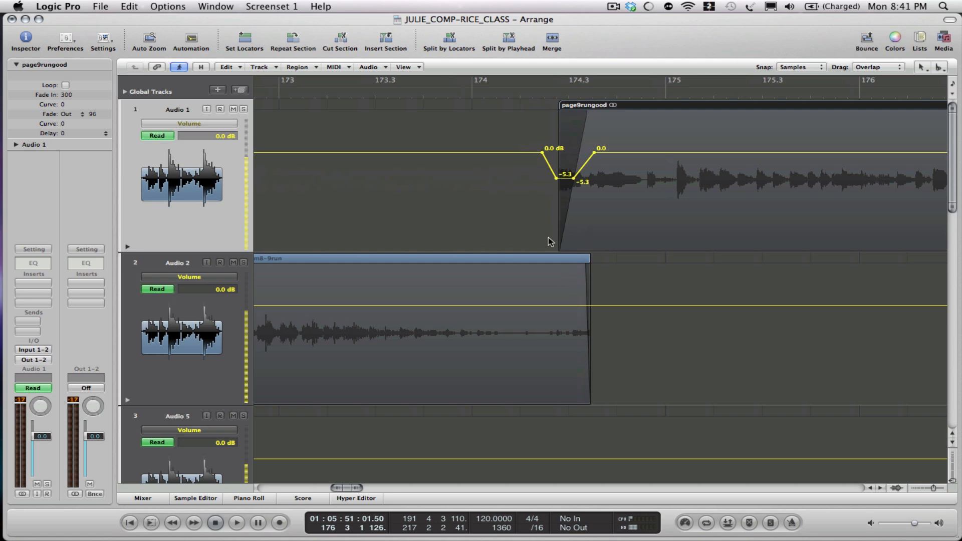
mouse_move(570, 209)
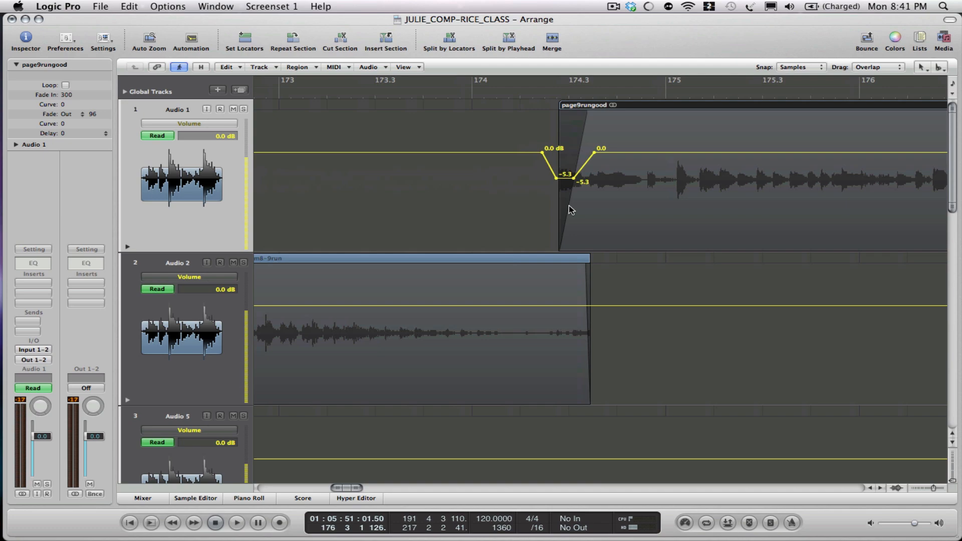